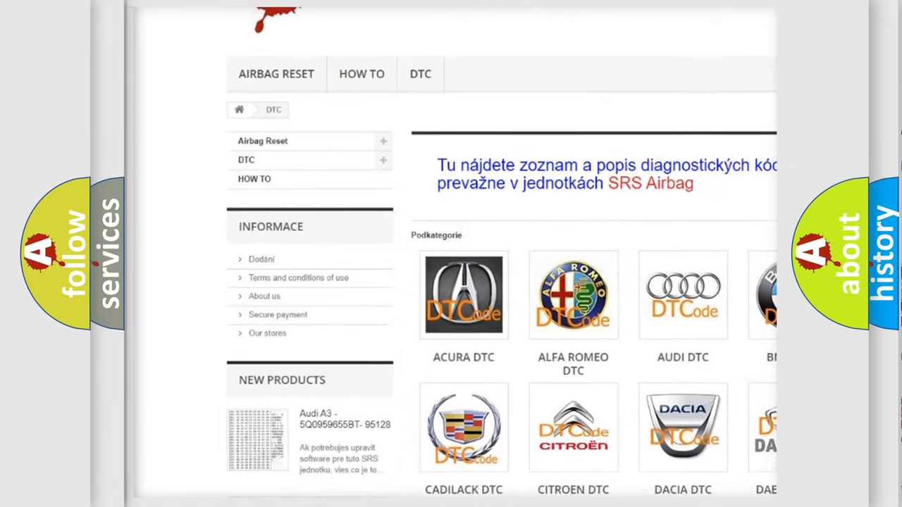
pyautogui.scroll(-3)
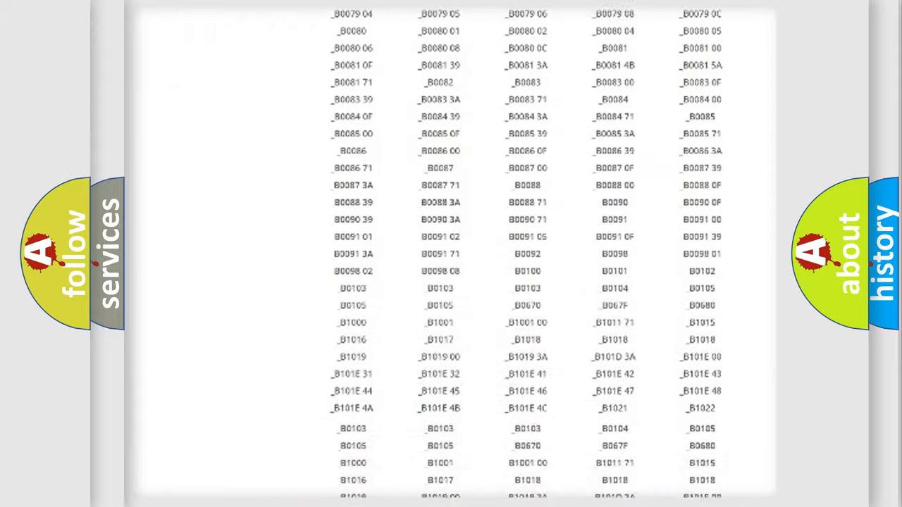
pyautogui.scroll(3)
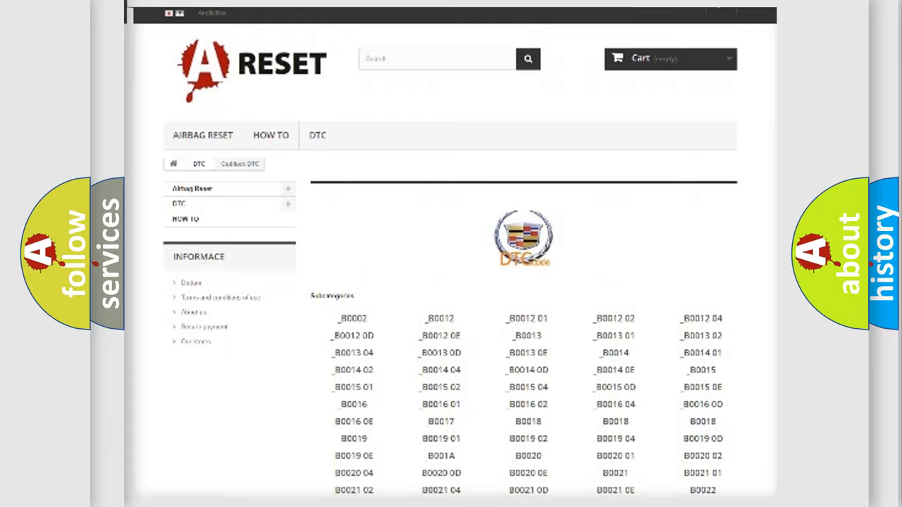